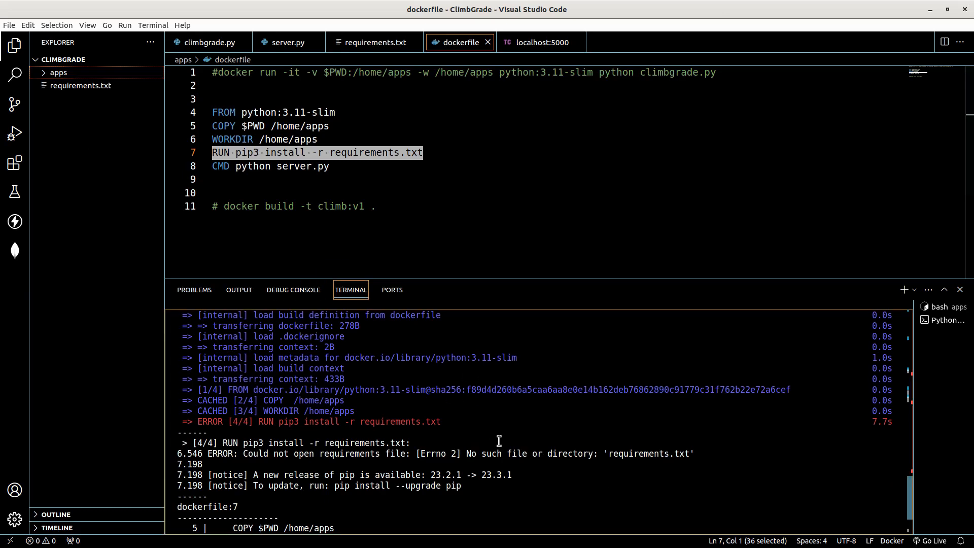
# - Move requirements.txt into the apps folder beside the dockerfile and server.py
pyautogui.scroll(-3)
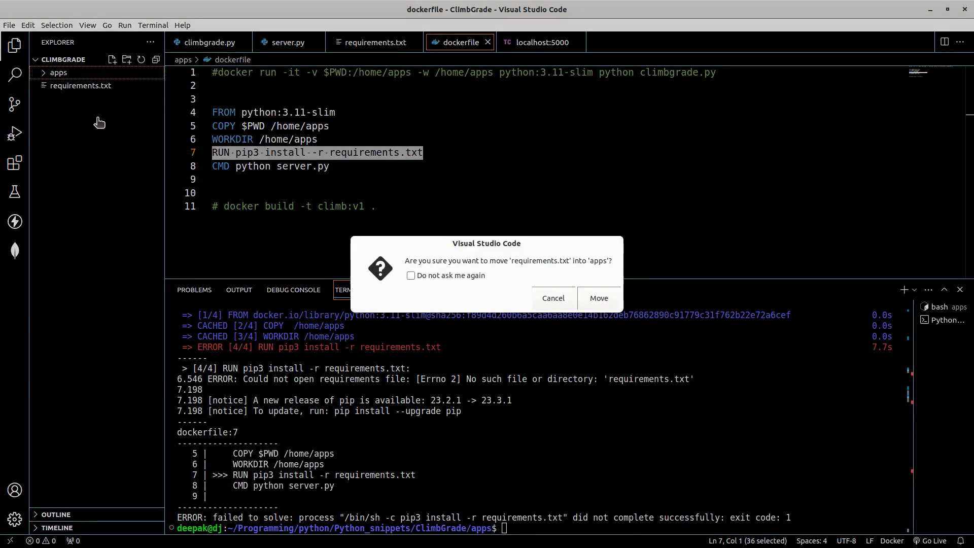
pyautogui.click(598, 299)
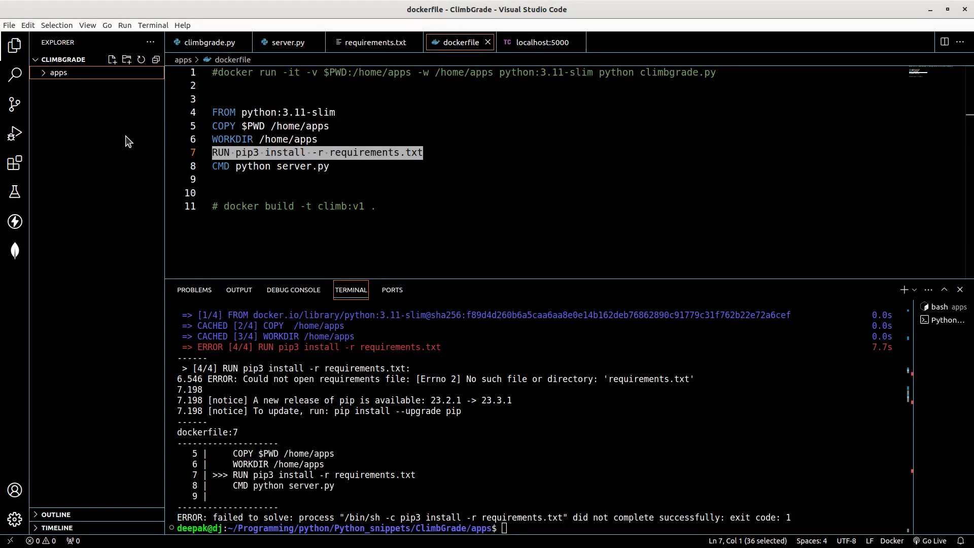
pyautogui.click(58, 72)
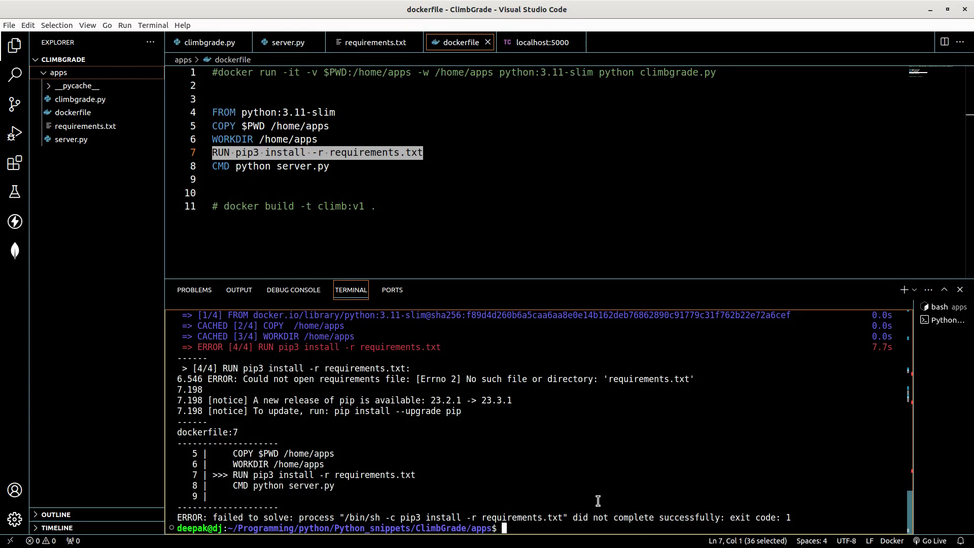
# - Build the climb:v1 image with 'docker build -t climb:v1 .' and start listing images
pyautogui.write('docker build -t climb:v1 .')
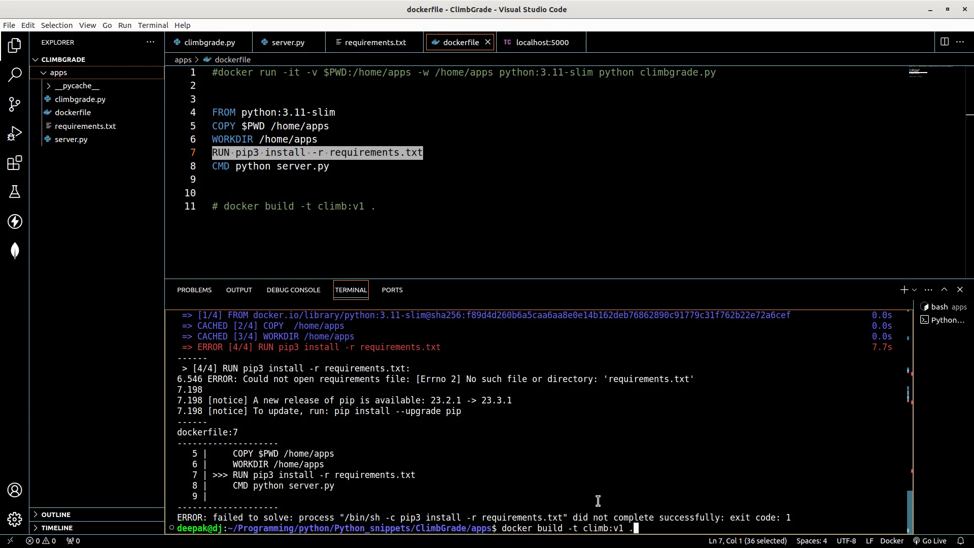
pyautogui.press('Return')
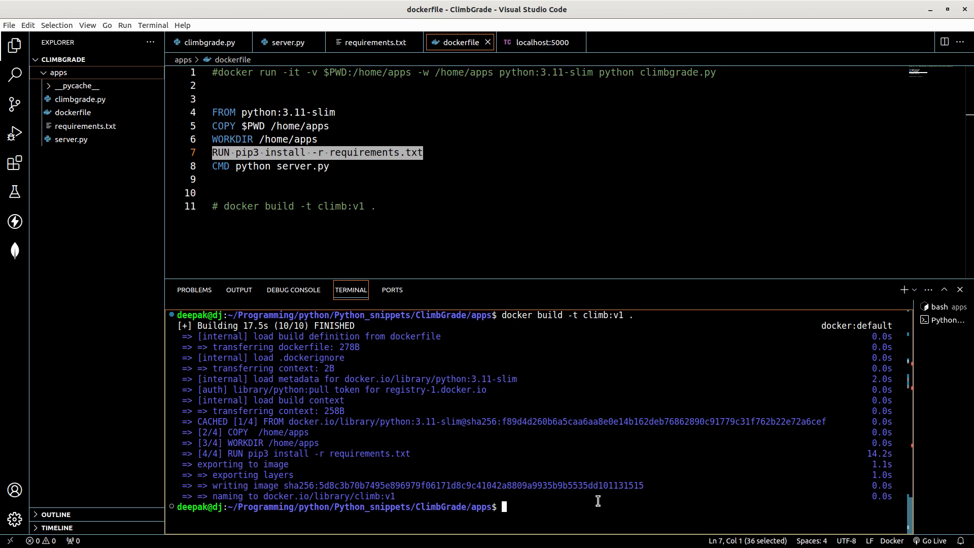
pyautogui.write('docker images')
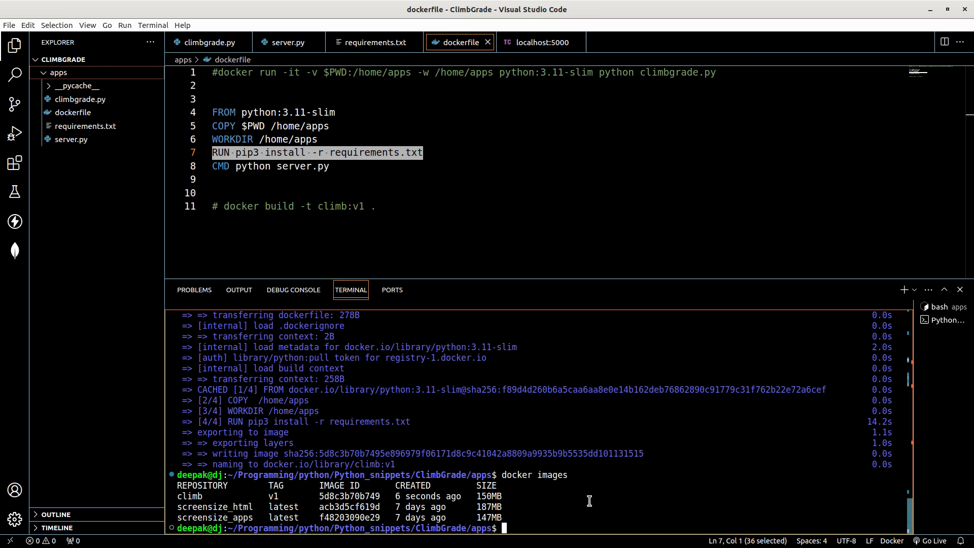
# - Run 'docker run -d -p 5000:5000' with the pasted image ID to start a detached container
pyautogui.write('docker')
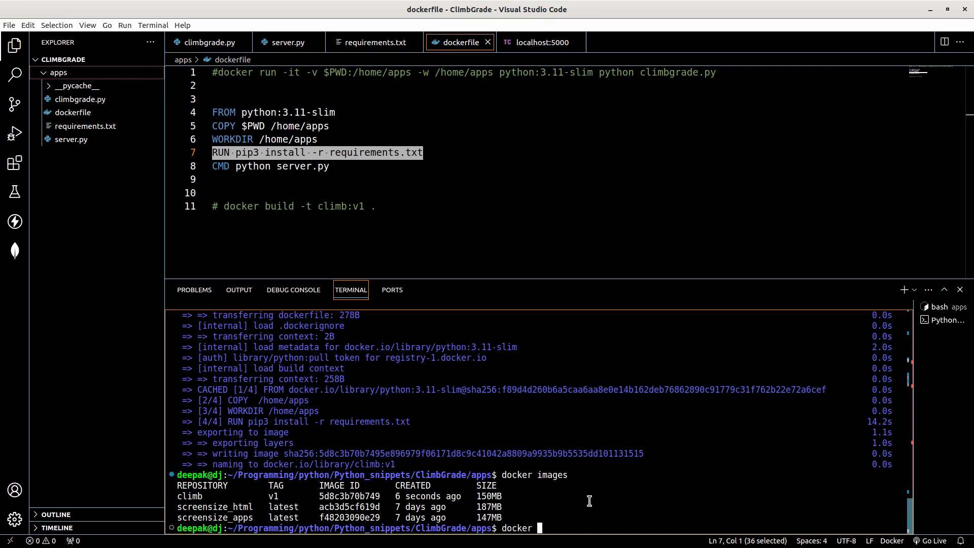
pyautogui.write('run')
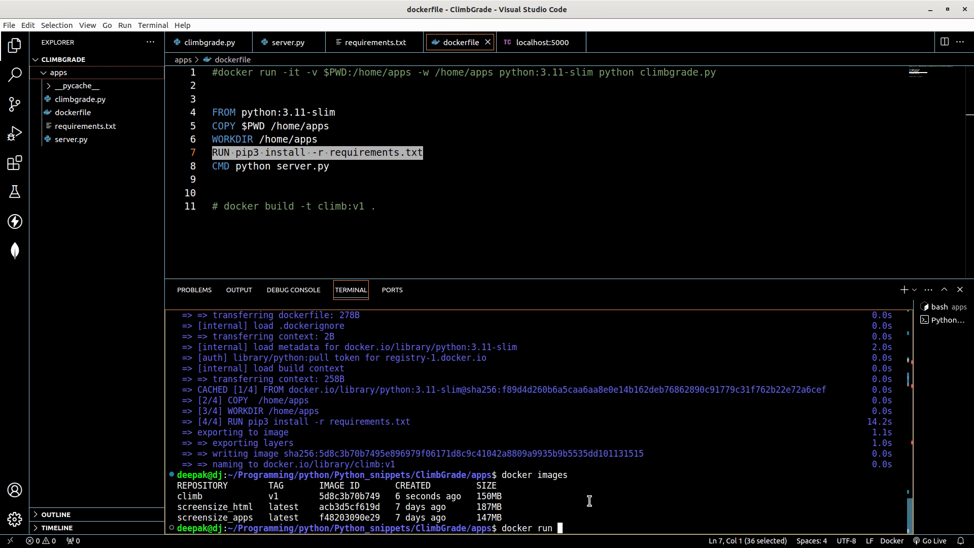
pyautogui.write('-')
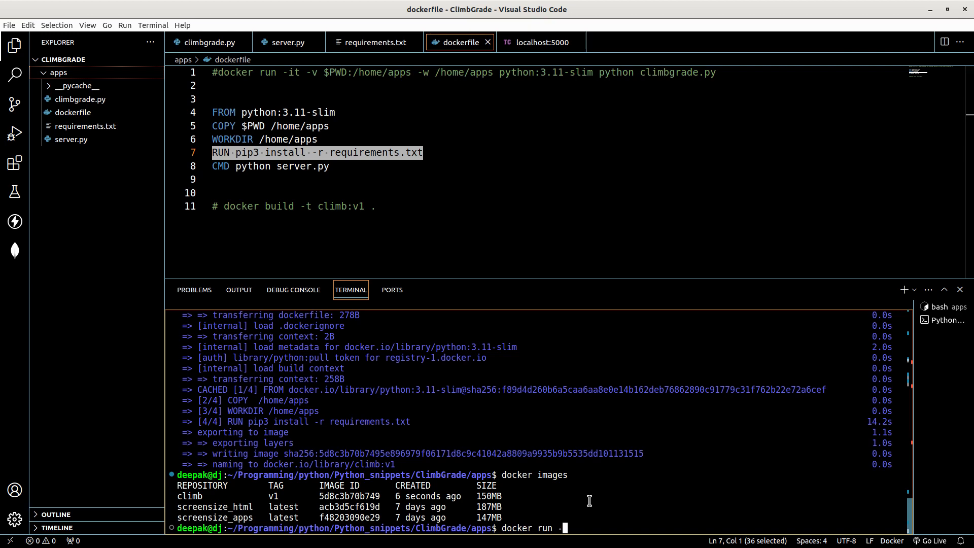
pyautogui.write('-d')
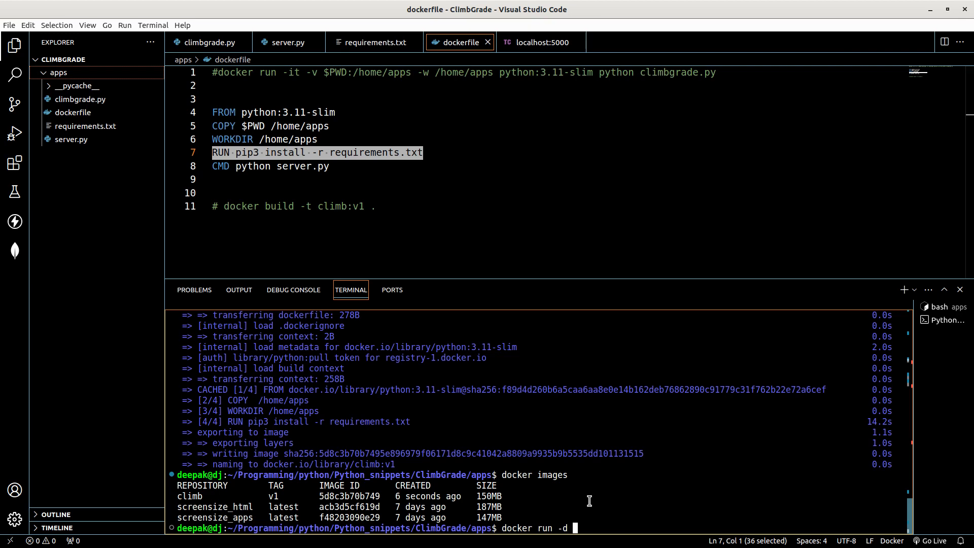
pyautogui.write('-')
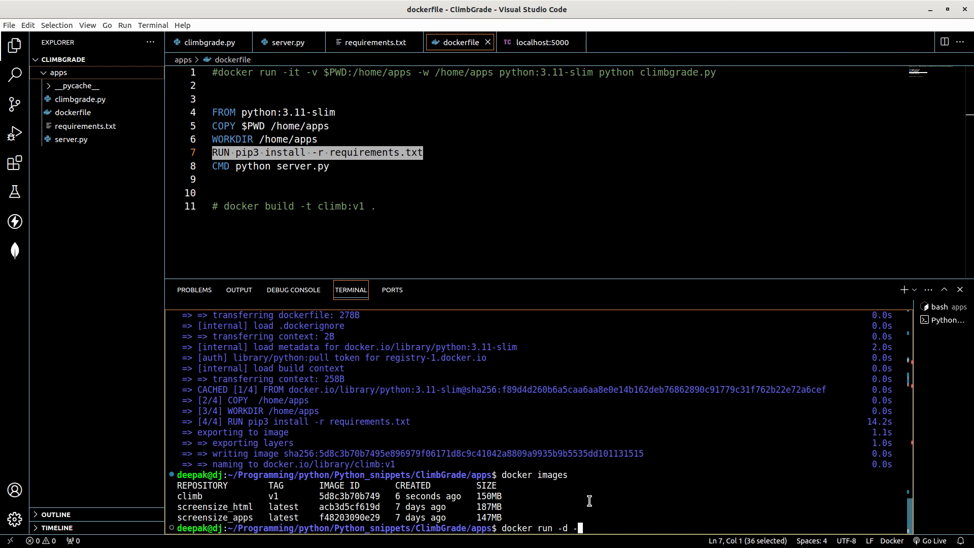
pyautogui.write('p 5')
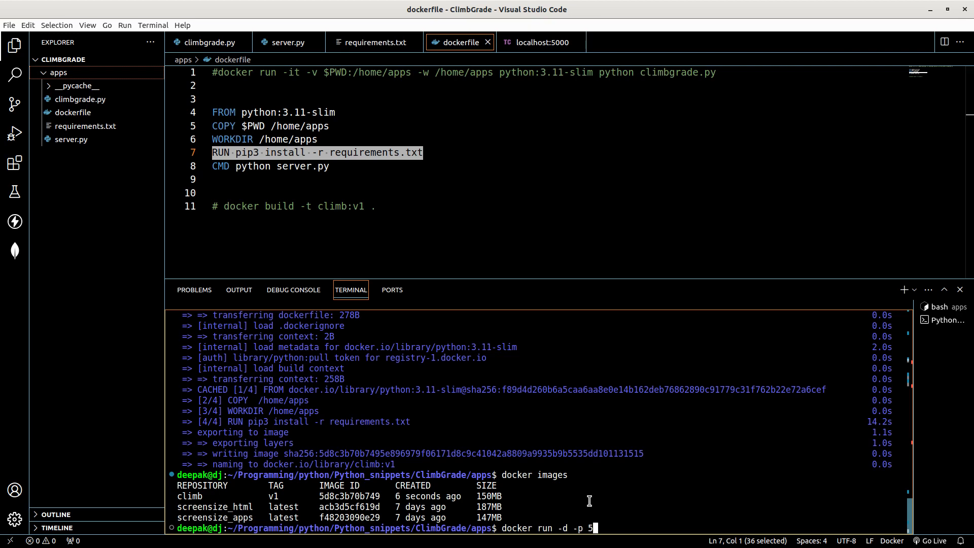
pyautogui.write('000:5000')
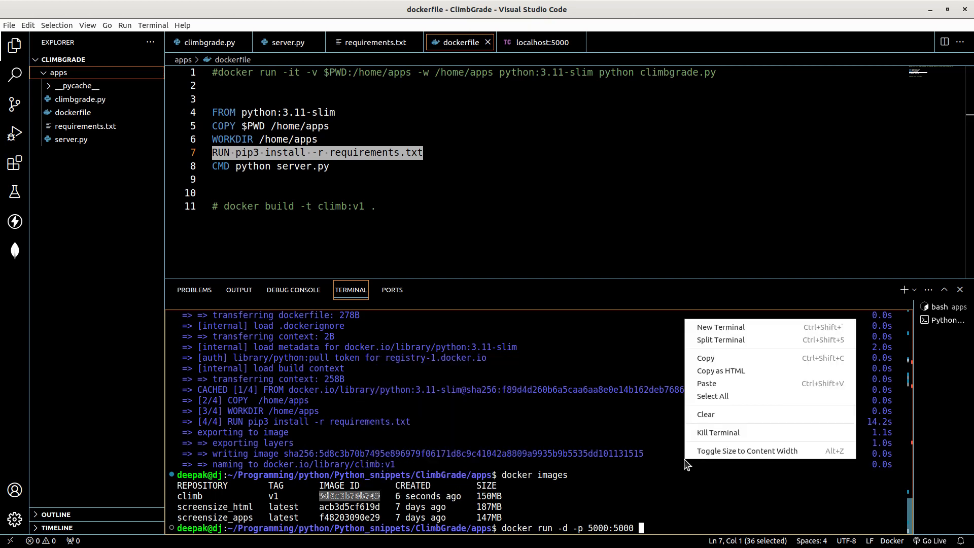
pyautogui.click(707, 383)
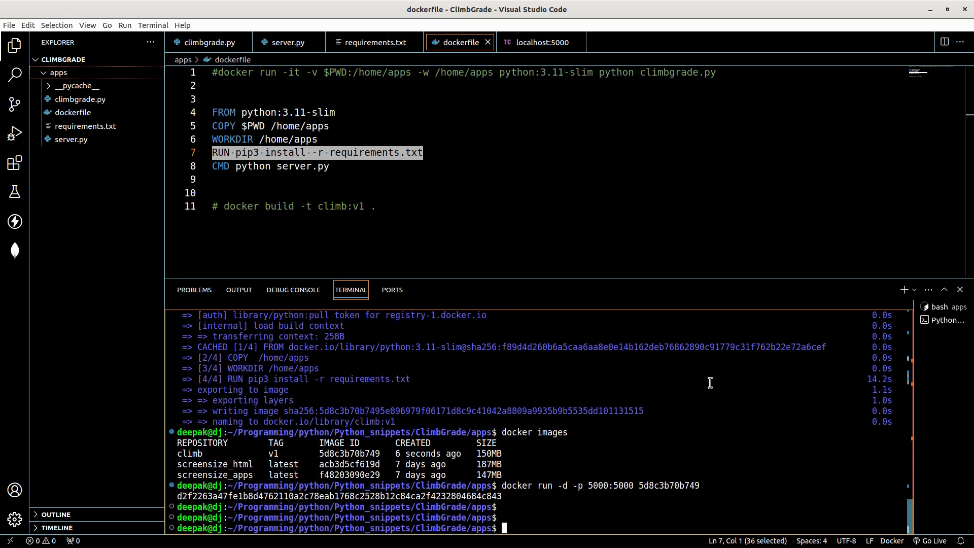
pyautogui.write('docker ps -a')
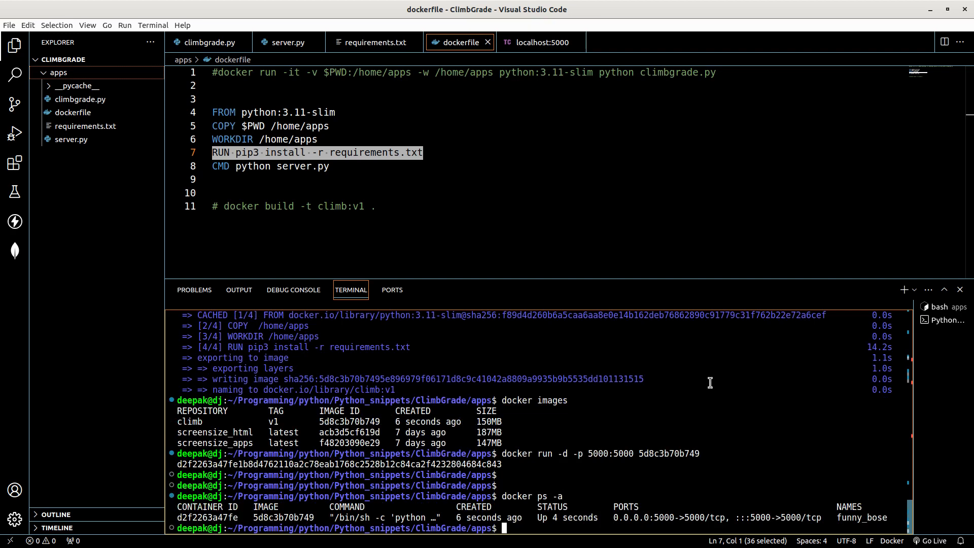
pyautogui.moveTo(374, 42)
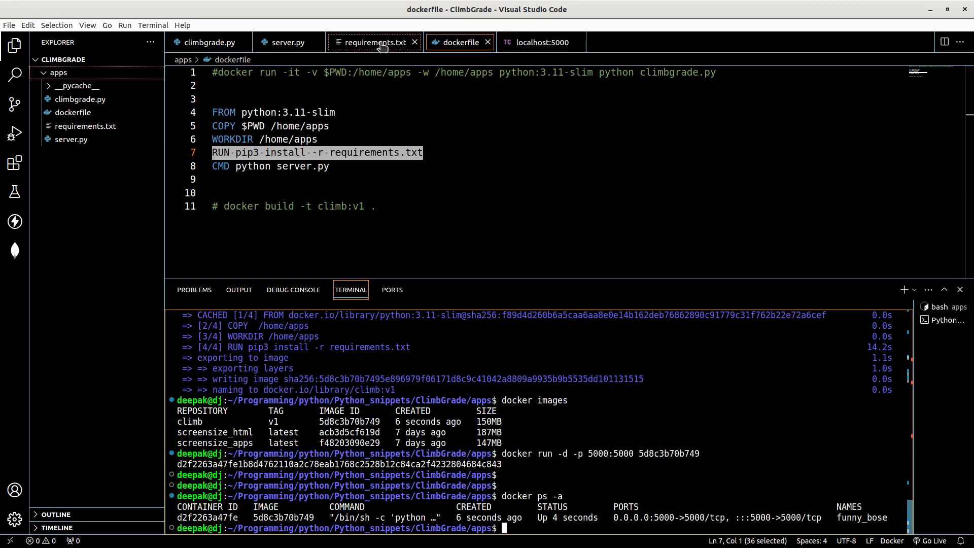
# - POST the grade list to localhost:5000 and receive V1, V7, V12 sorted with 200 OK
pyautogui.click(537, 42)
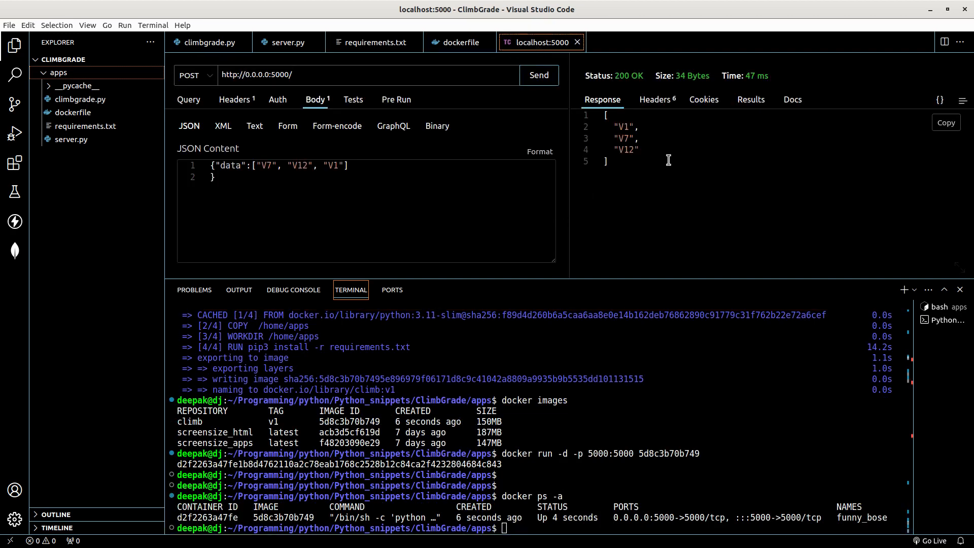
pyautogui.click(538, 75)
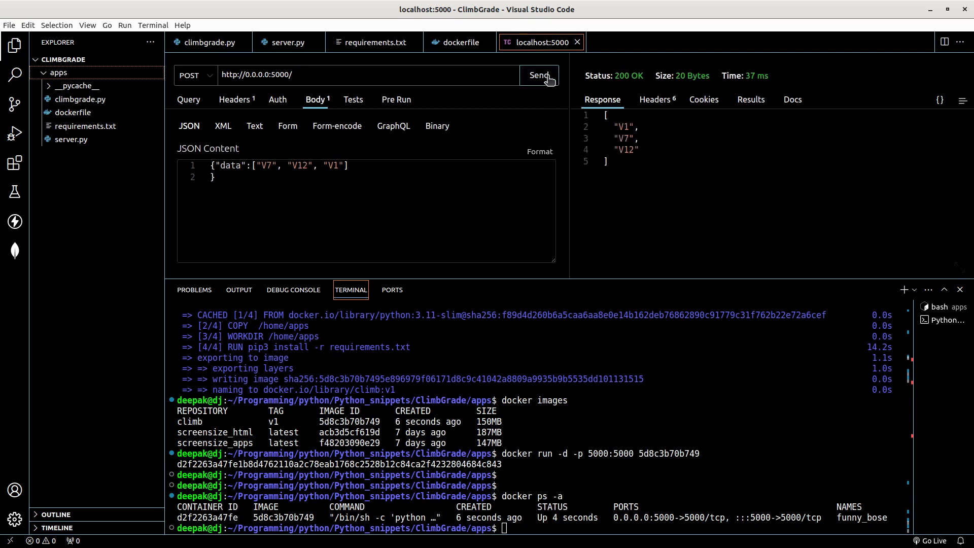
pyautogui.click(538, 75)
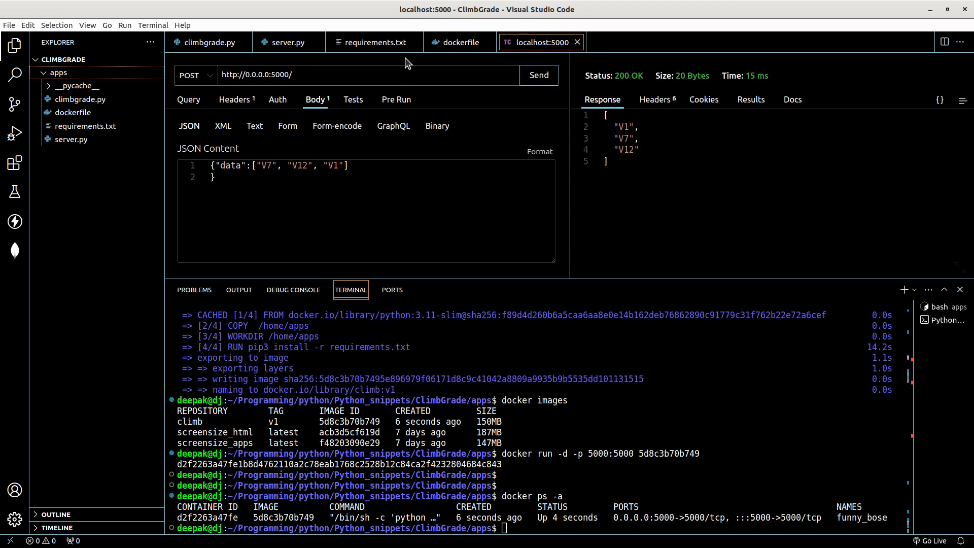
pyautogui.moveTo(329, 143)
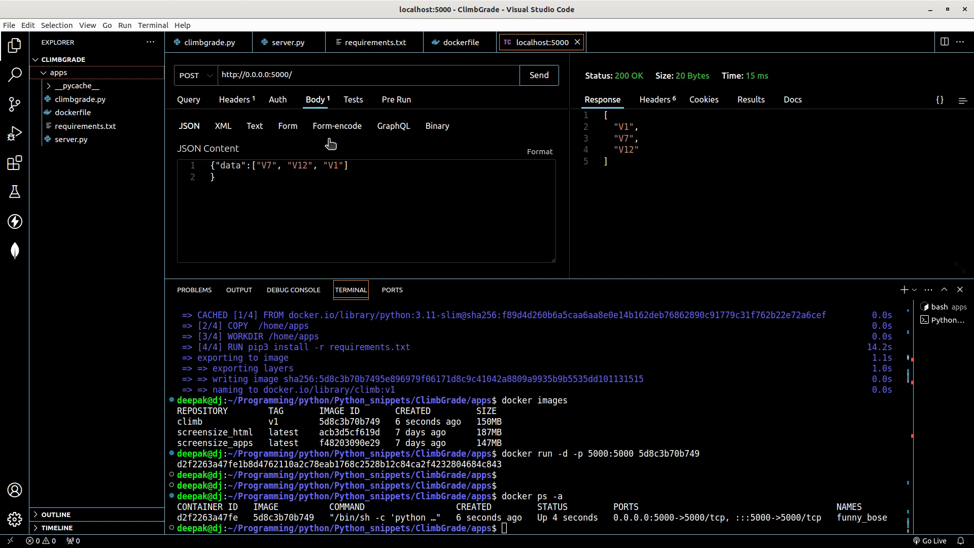
pyautogui.moveTo(286, 42)
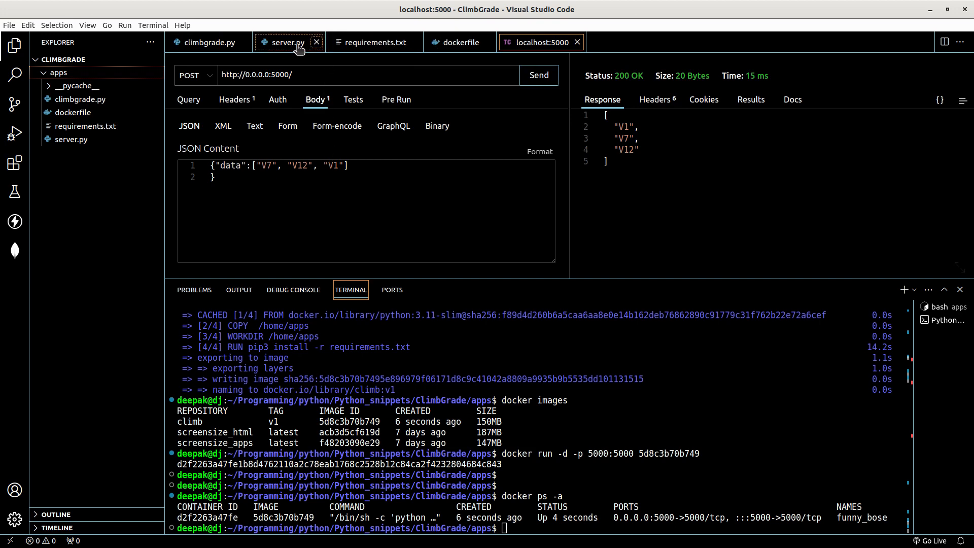
# - Change V1 to V19 in the request body and send it, getting V7, V12, V19 sorted back
pyautogui.click(208, 42)
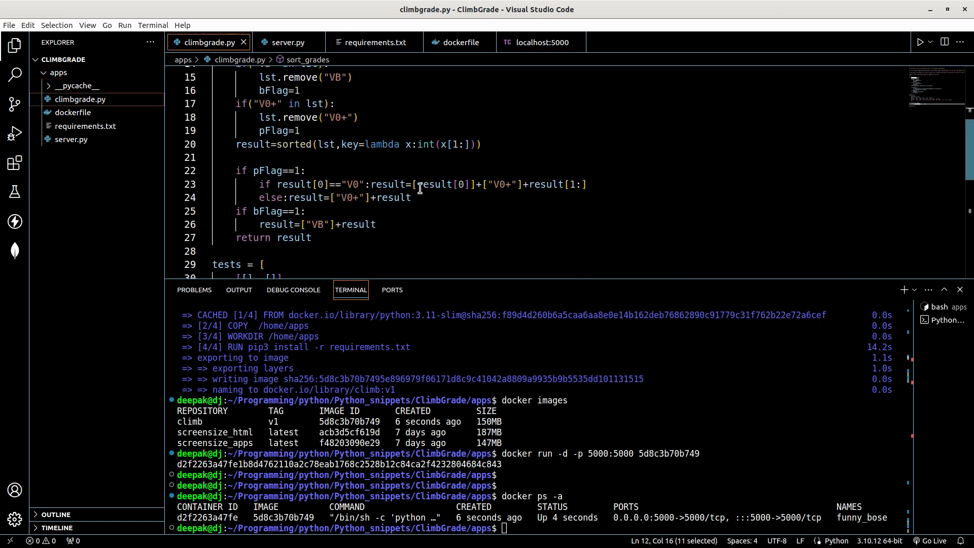
pyautogui.scroll(-3)
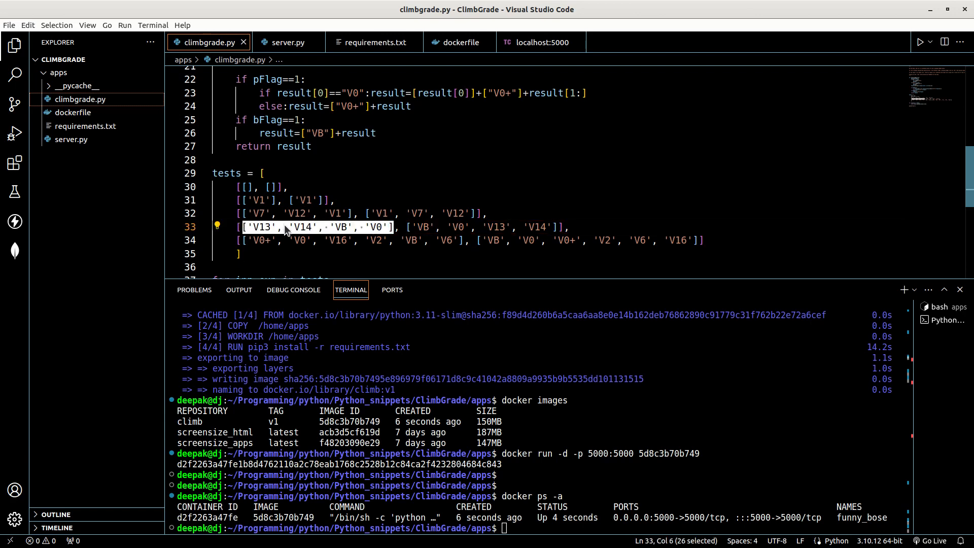
pyautogui.moveTo(432, 173)
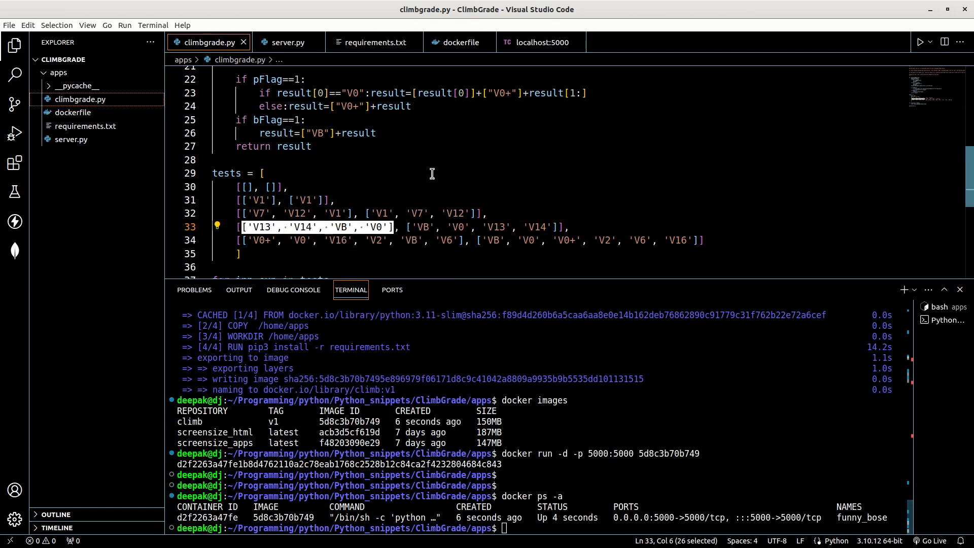
pyautogui.click(539, 42)
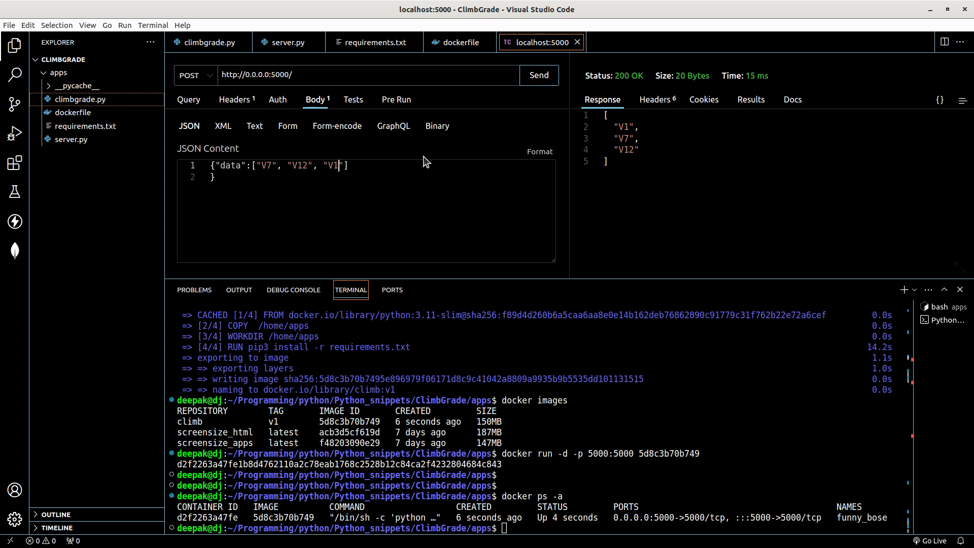
pyautogui.write('9')
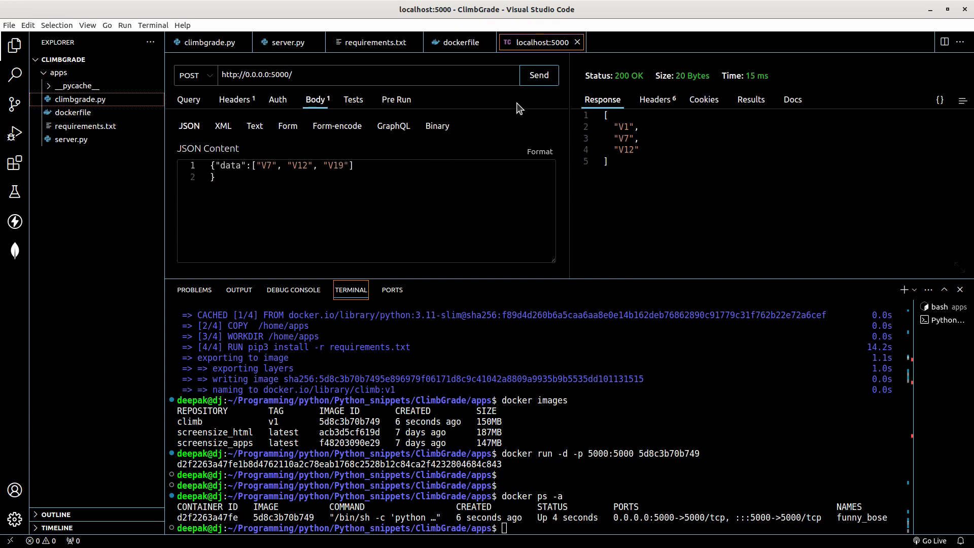
pyautogui.click(538, 74)
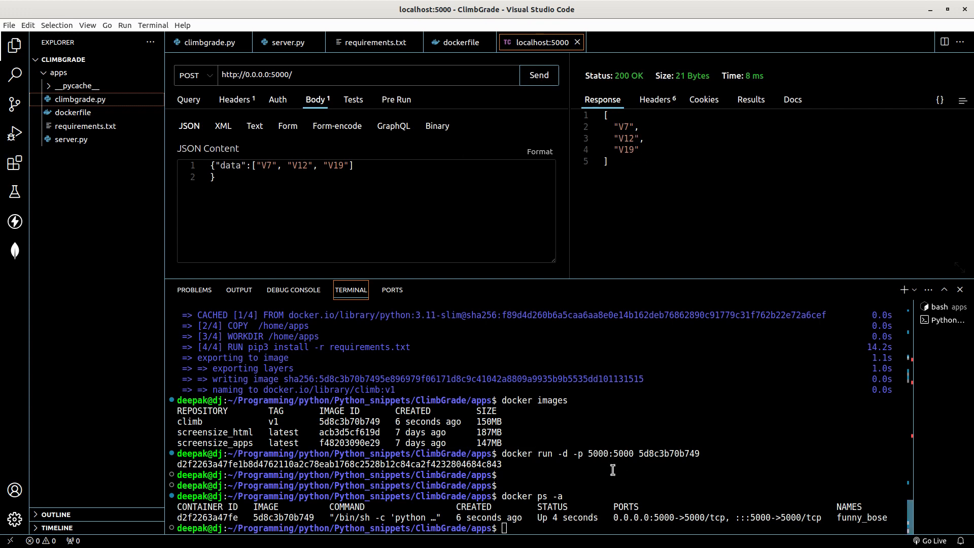
pyautogui.write('d')
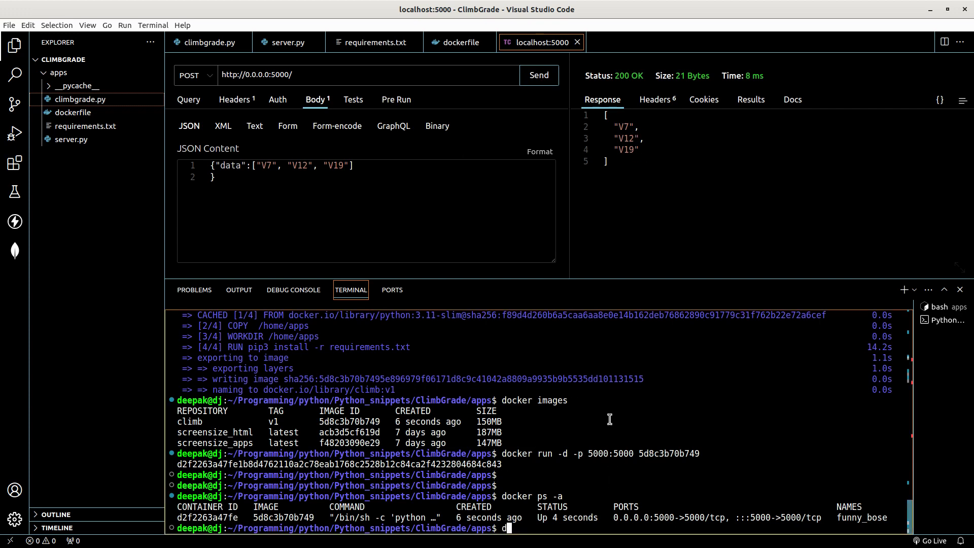
# - List containers with 'docker ps', then stop the running grade-sorting container by ID
pyautogui.write('ocker ps')
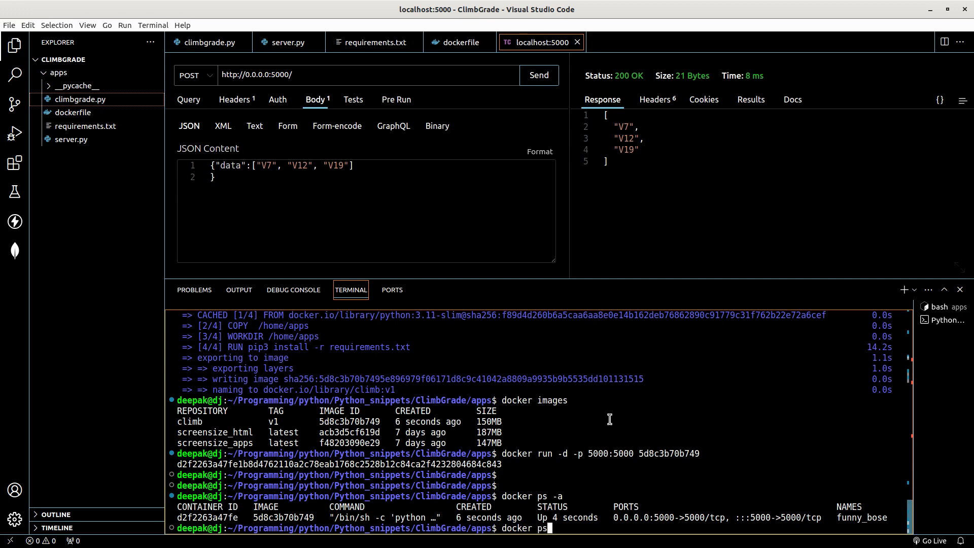
pyautogui.press('Return')
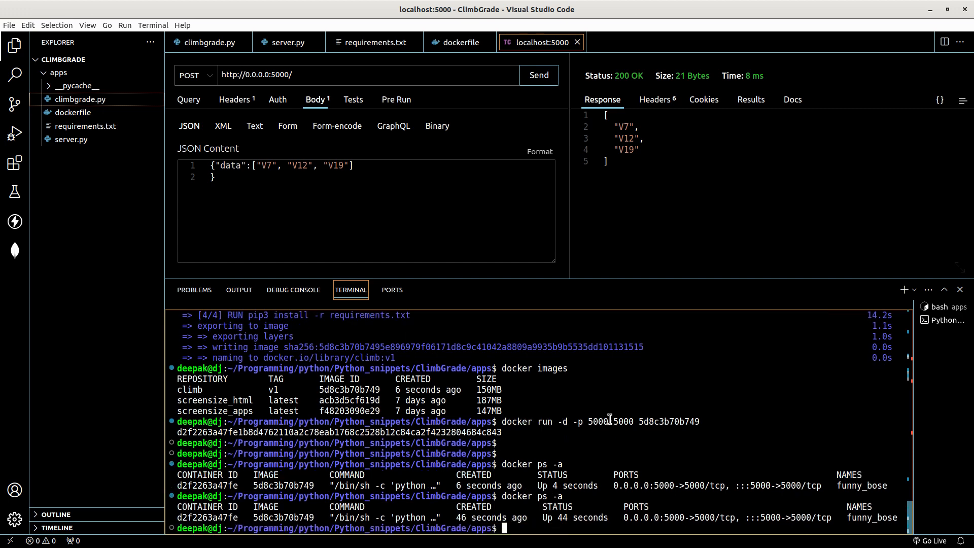
pyautogui.write('docker st')
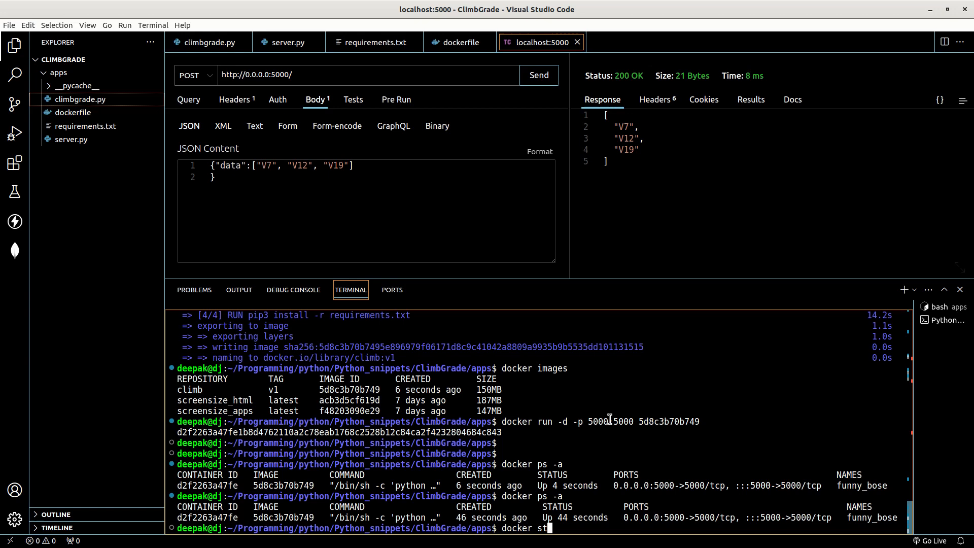
pyautogui.write('op')
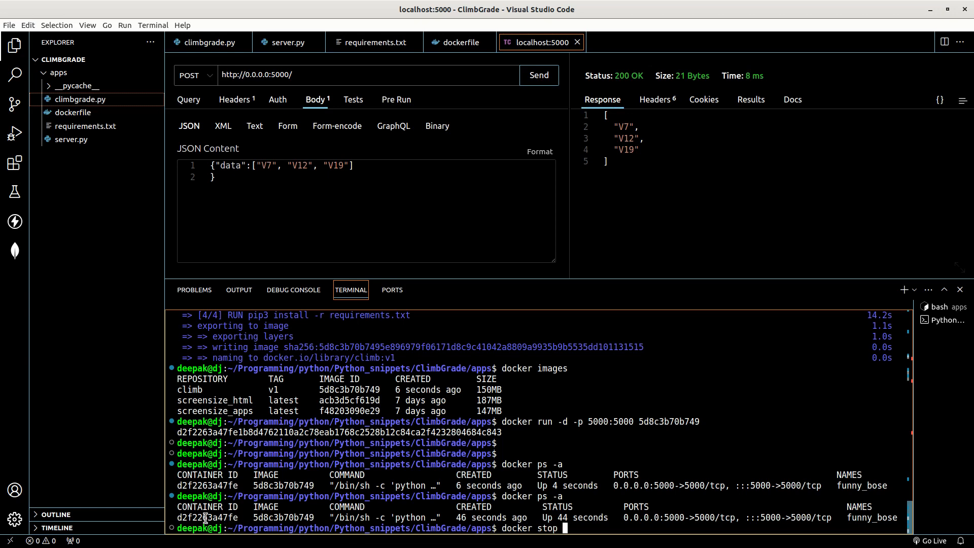
pyautogui.write("['V13', 'V14', 'VB', 'V0']")
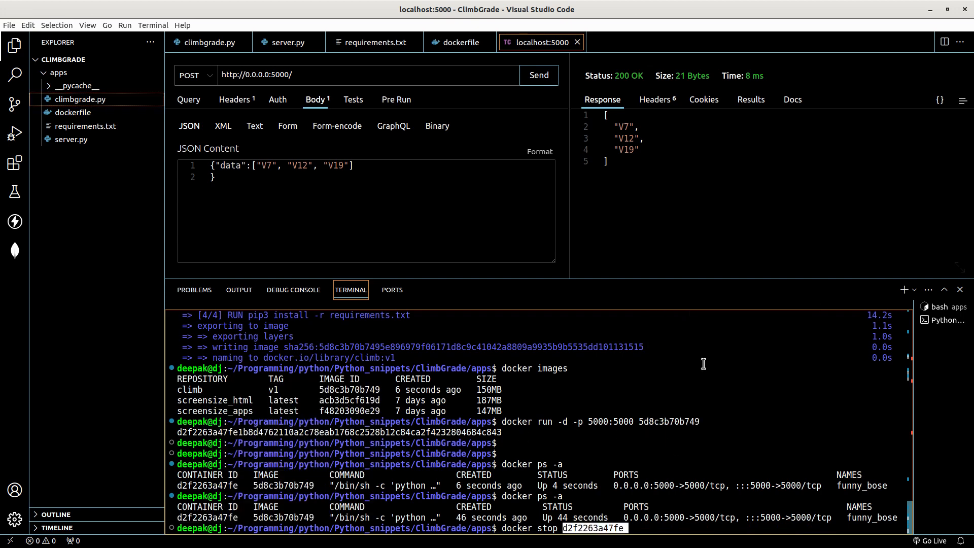
pyautogui.press('Return')
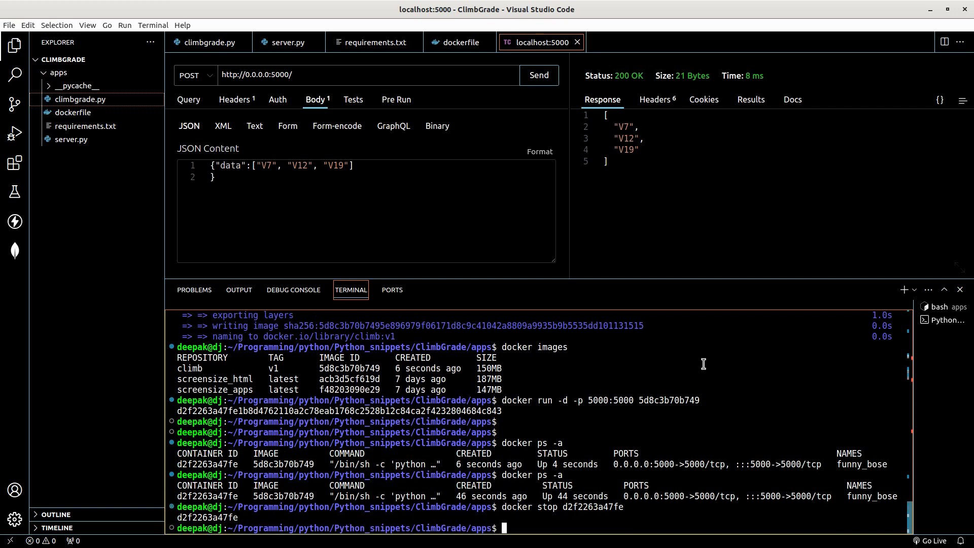
# - Run 'docker ps -a' to confirm the container now shows as Exited
pyautogui.write('d')
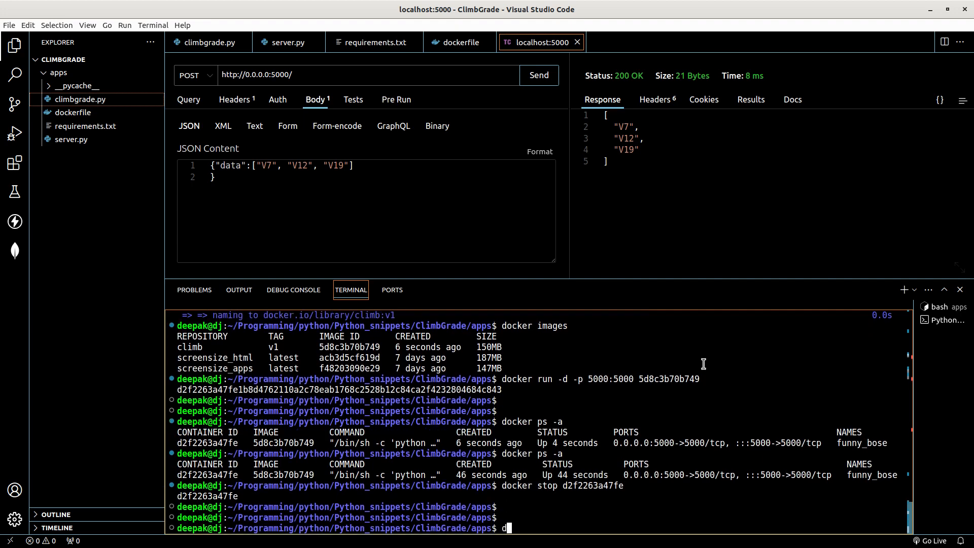
pyautogui.write('ocker ps -a')
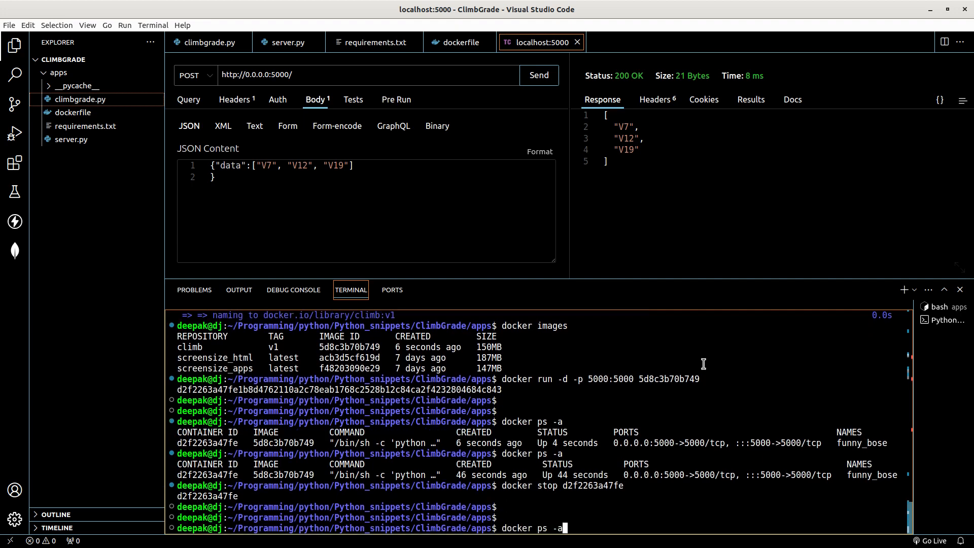
pyautogui.press('Return')
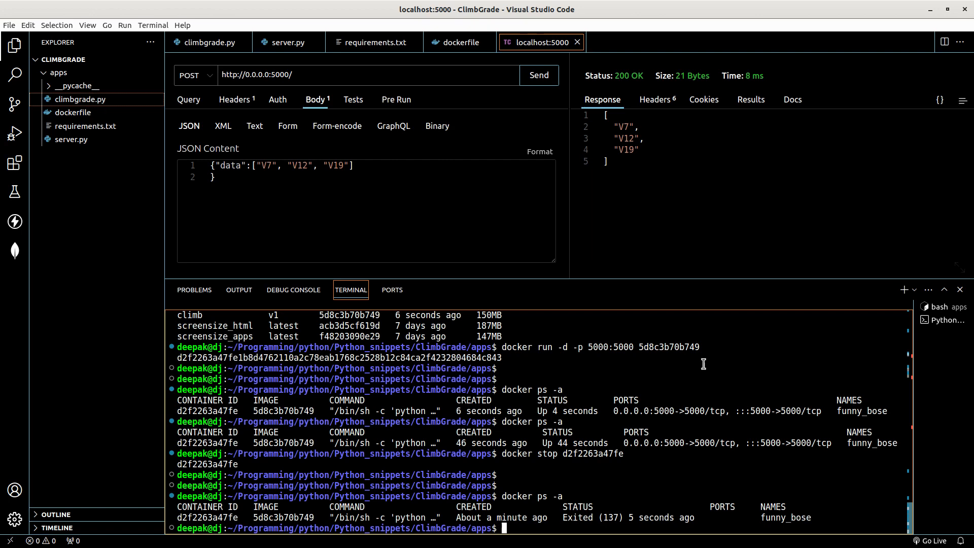
pyautogui.write('docker system p')
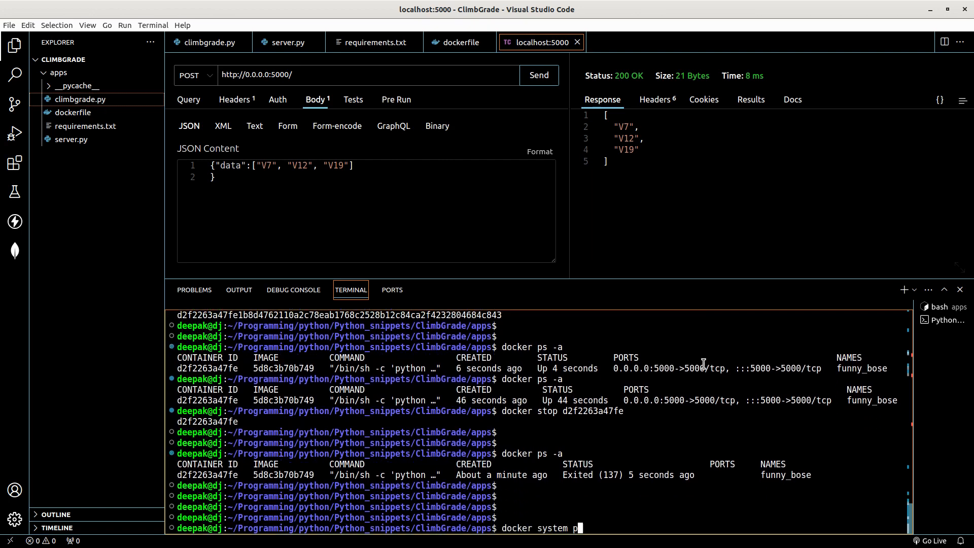
# - Run 'docker system prune' and answer y, removing the stopped container and build cache
pyautogui.press('Return')
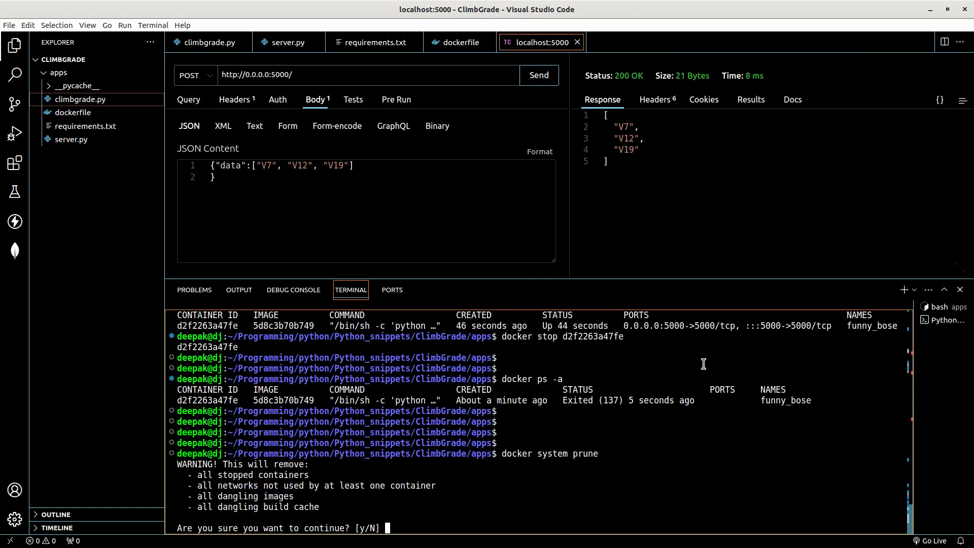
pyautogui.write('y')
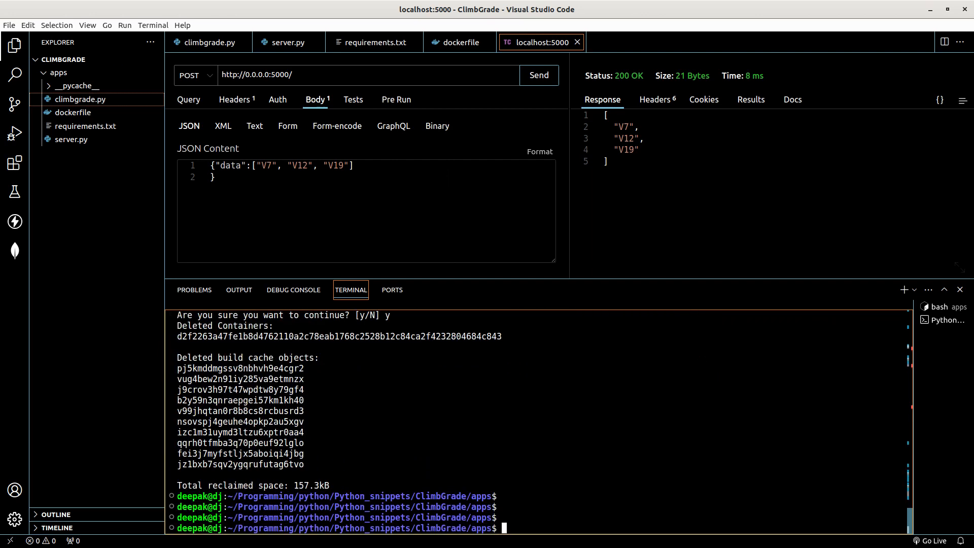
pyautogui.moveTo(527, 272)
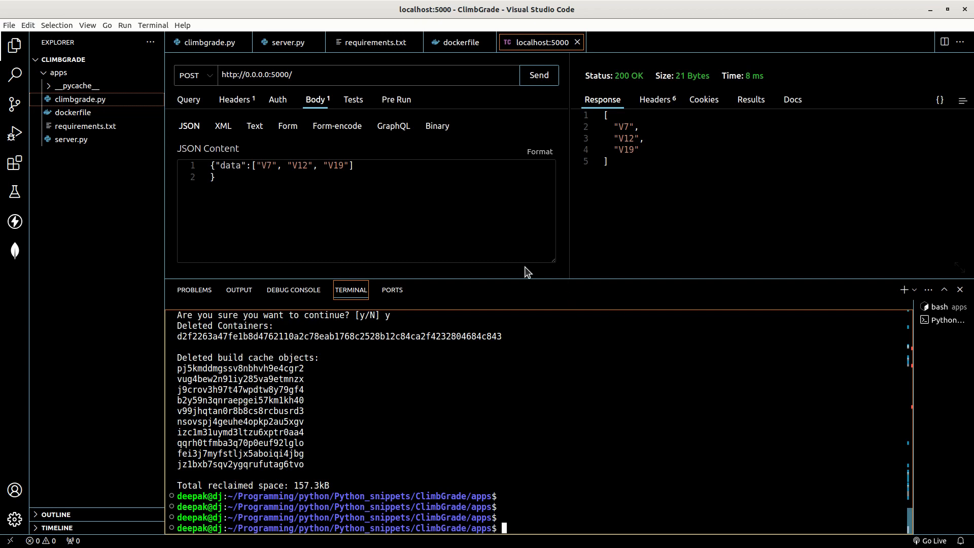
pyautogui.moveTo(417, 236)
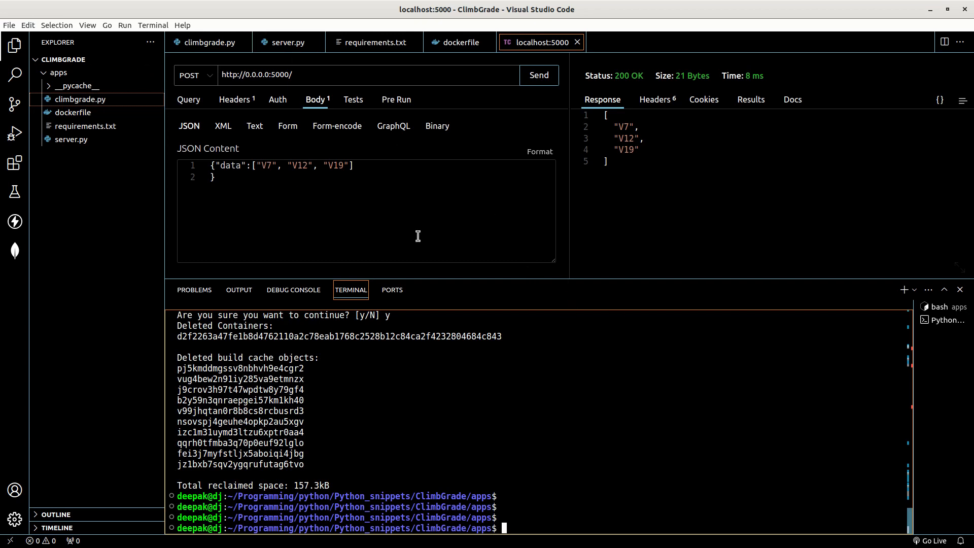
pyautogui.moveTo(14, 221)
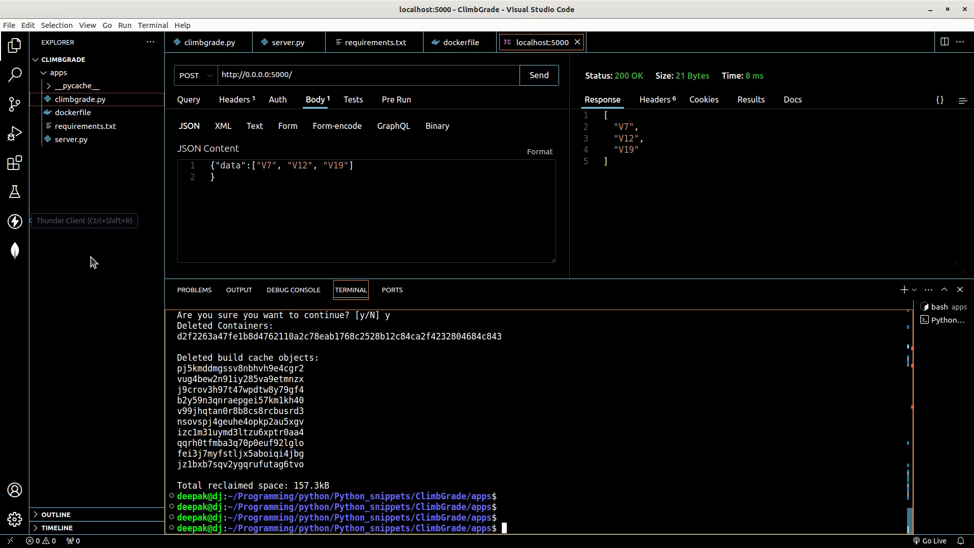